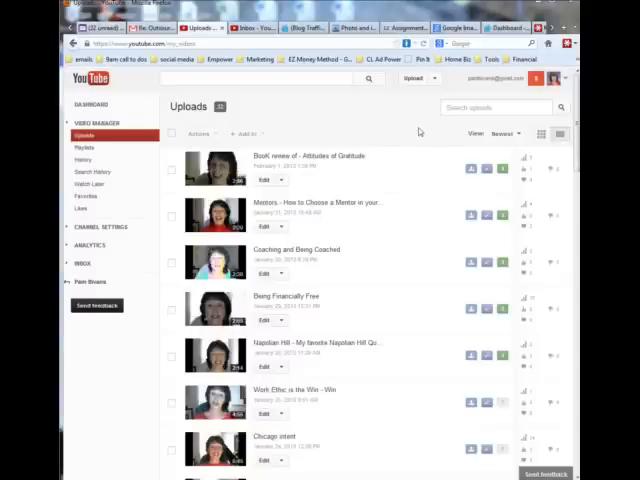
{"action": "mouse_move", "coordinate": [430, 120]}
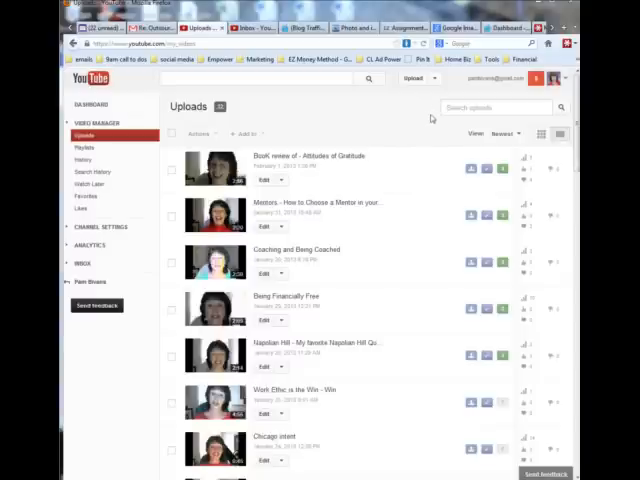
Open the edit page of the 'Book review of - Attitudes of Gratitude' video from Uploads.
{"action": "left_click", "coordinate": [417, 78]}
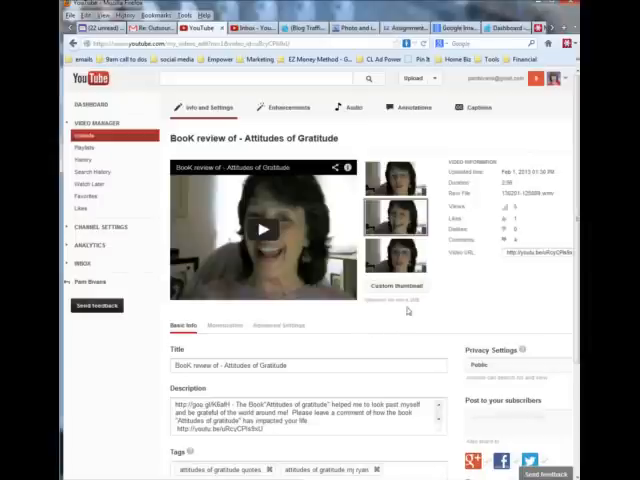
{"action": "mouse_move", "coordinate": [488, 296]}
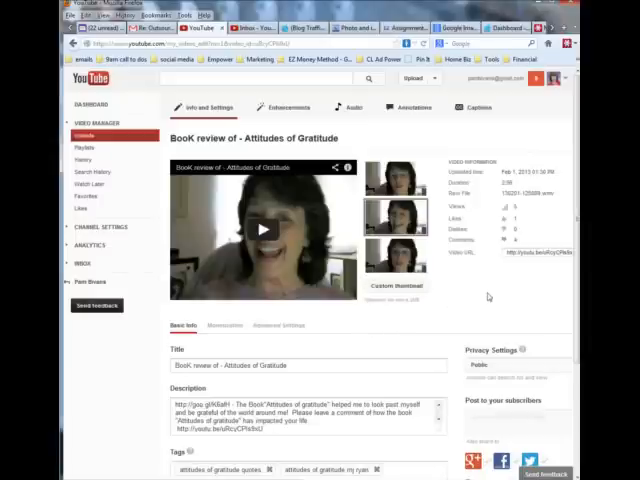
{"action": "mouse_move", "coordinate": [492, 297]}
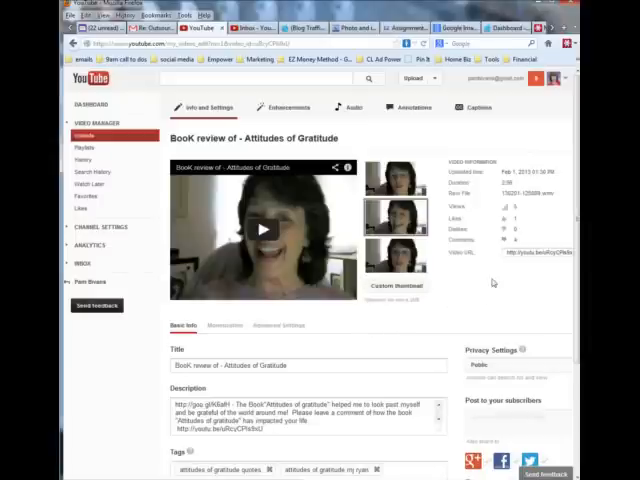
{"action": "mouse_move", "coordinate": [458, 325]}
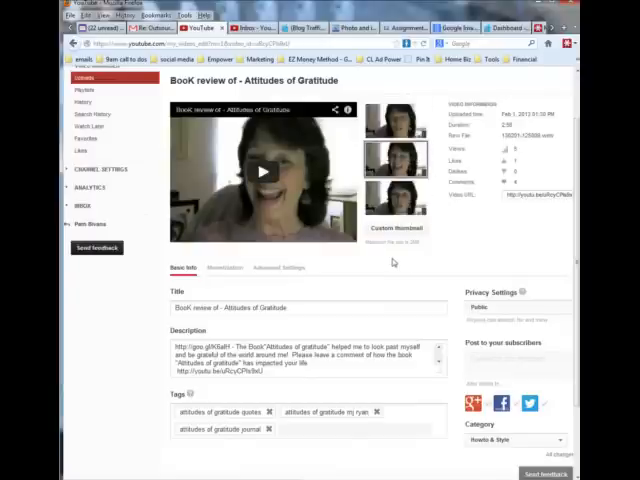
{"action": "mouse_move", "coordinate": [456, 225]}
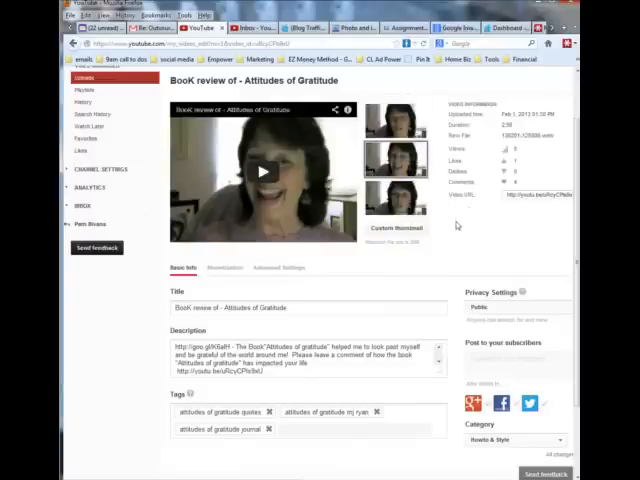
{"action": "left_click", "coordinate": [396, 228]}
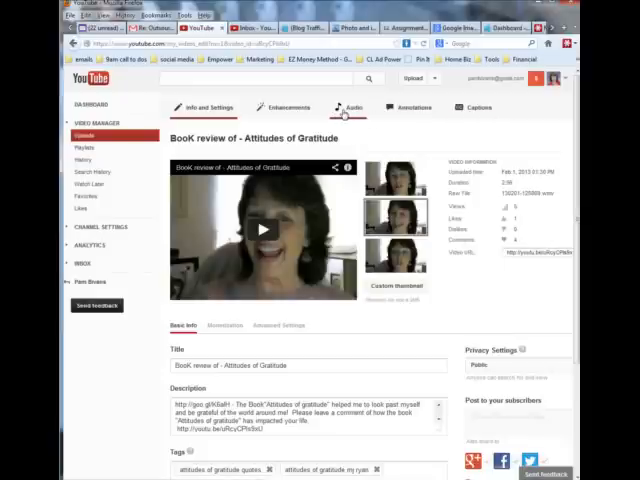
{"action": "mouse_move", "coordinate": [447, 118]}
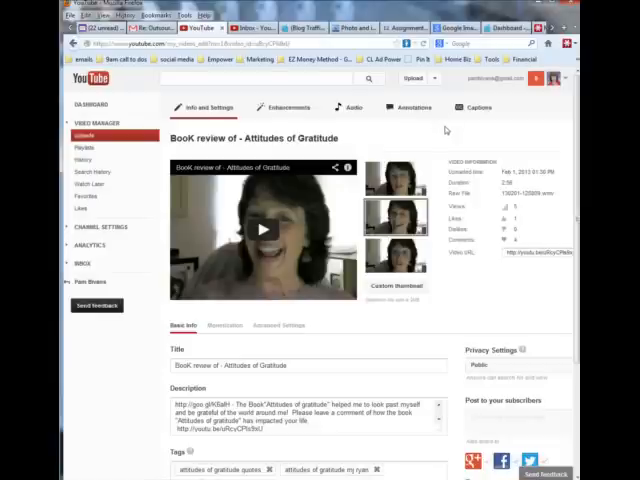
{"action": "mouse_move", "coordinate": [524, 105]}
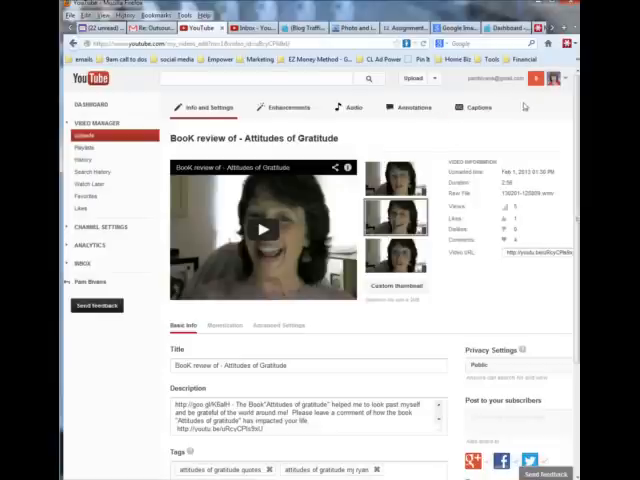
{"action": "left_click", "coordinate": [553, 79]}
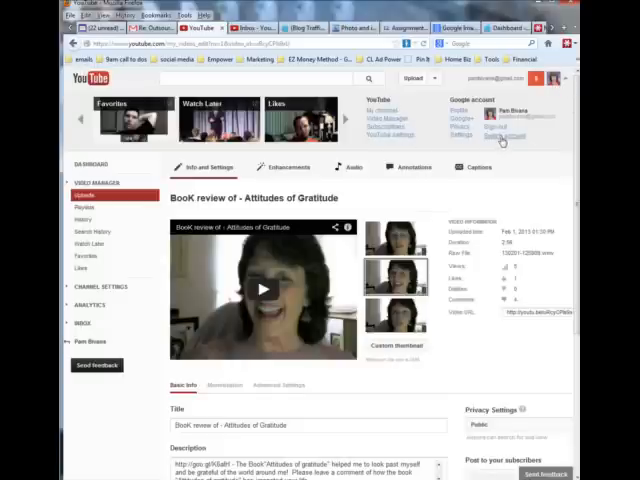
Open the Pam Bivans channel page from the account menu.
{"action": "left_click", "coordinate": [502, 138]}
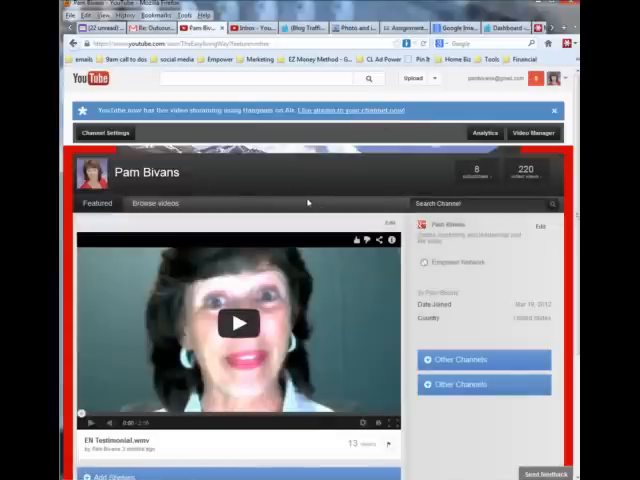
Open the channel's Analytics overview from the Upload dropdown.
{"action": "left_click", "coordinate": [555, 110]}
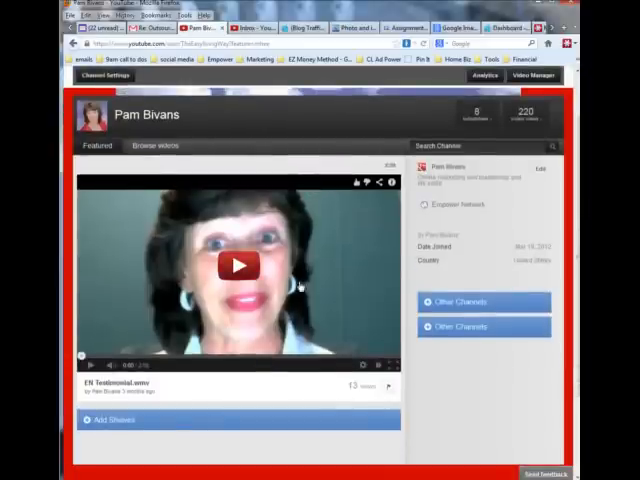
{"action": "mouse_move", "coordinate": [335, 293]}
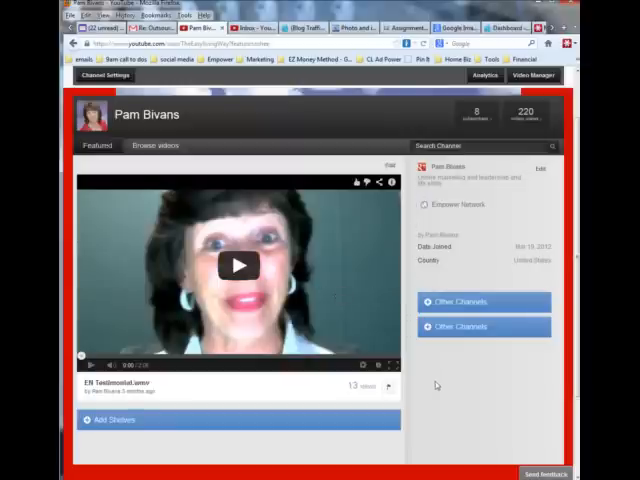
{"action": "scroll", "scroll_direction": "down", "scroll_amount": 3}
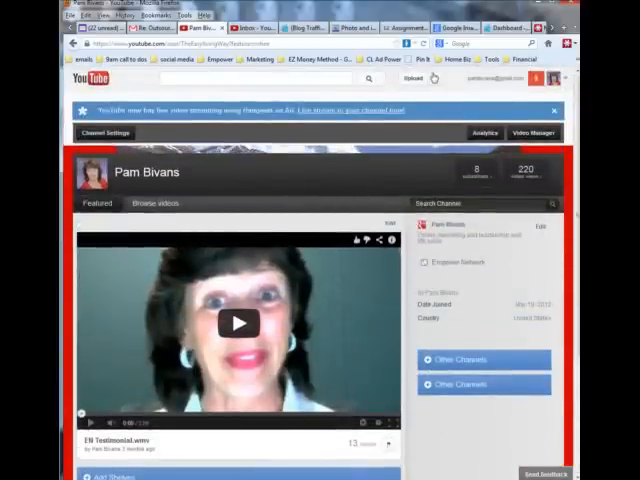
{"action": "left_click", "coordinate": [419, 78]}
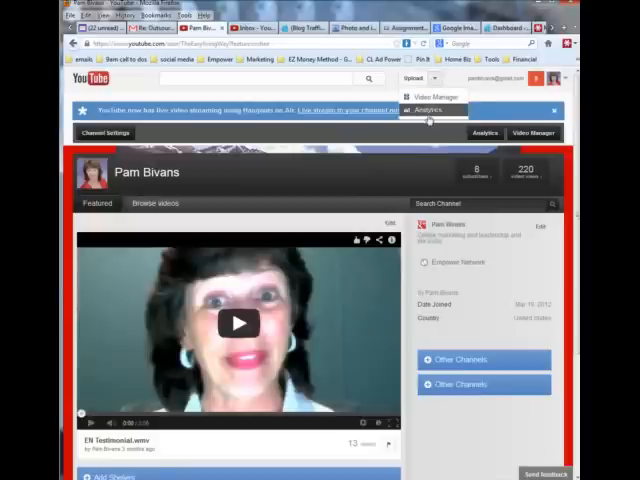
{"action": "left_click", "coordinate": [427, 104]}
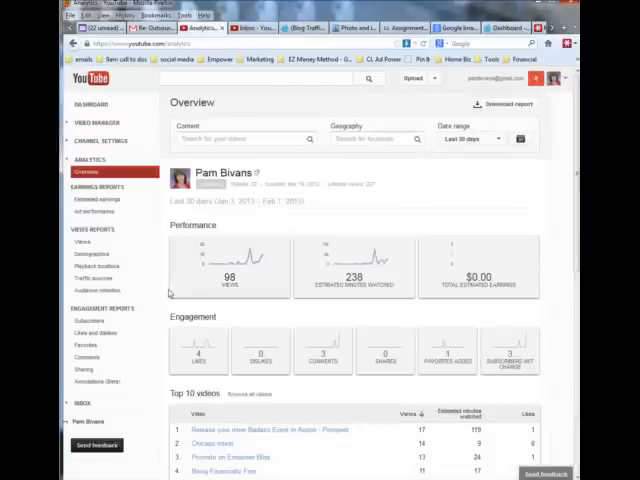
Scroll the analytics overview, then return to Video Manager's 32 uploaded videos.
{"action": "scroll", "scroll_direction": "down", "scroll_amount": 3}
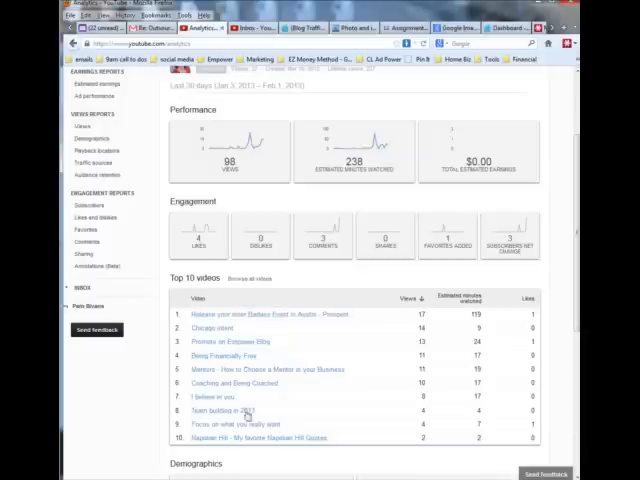
{"action": "mouse_move", "coordinate": [258, 314]}
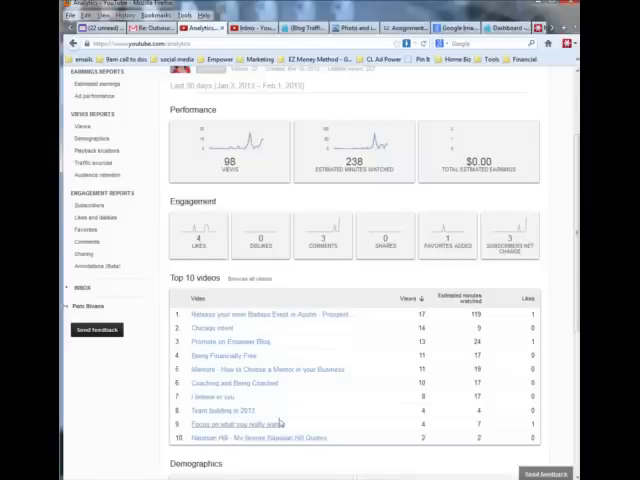
{"action": "mouse_move", "coordinate": [352, 412]}
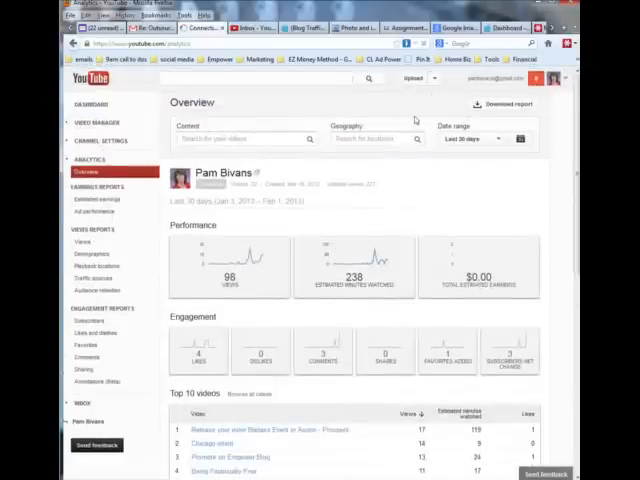
{"action": "left_click", "coordinate": [98, 122]}
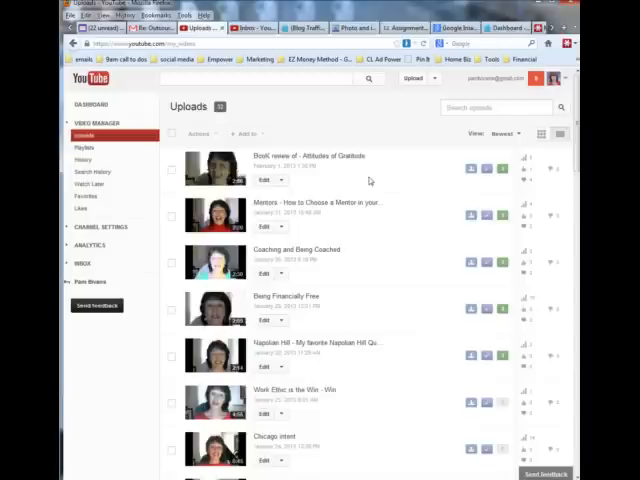
Scroll the uploads list down to the oldest videos, including Goals with action.
{"action": "scroll", "scroll_direction": "down", "scroll_amount": 3}
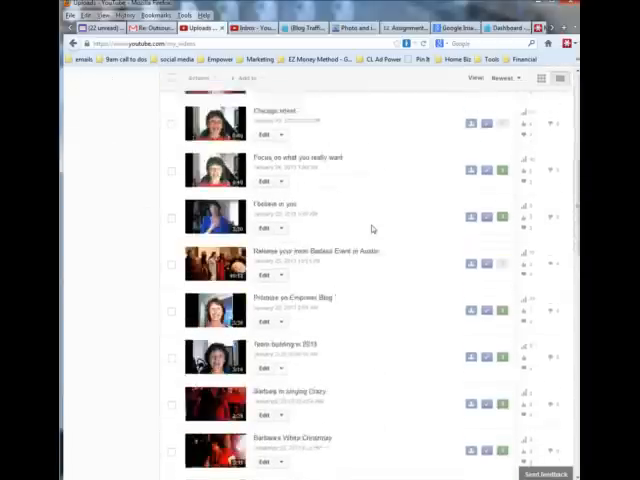
{"action": "scroll", "scroll_direction": "down", "scroll_amount": 3}
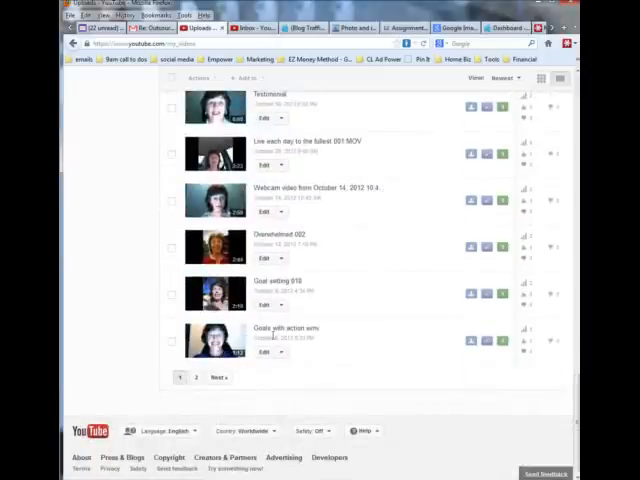
{"action": "mouse_move", "coordinate": [330, 350]}
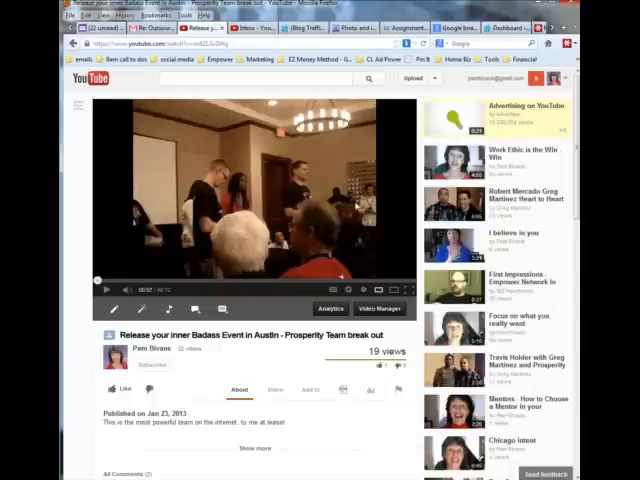
Scroll through the 'Release your inner Badass Event in Austin' watch page.
{"action": "scroll", "scroll_direction": "down", "scroll_amount": 3}
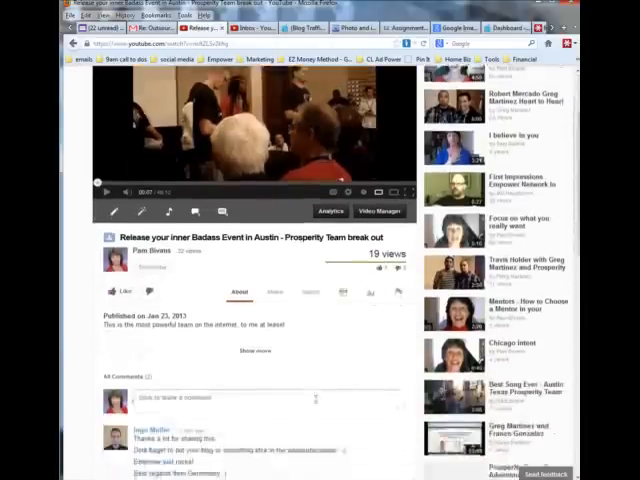
{"action": "scroll", "scroll_direction": "down", "scroll_amount": 3}
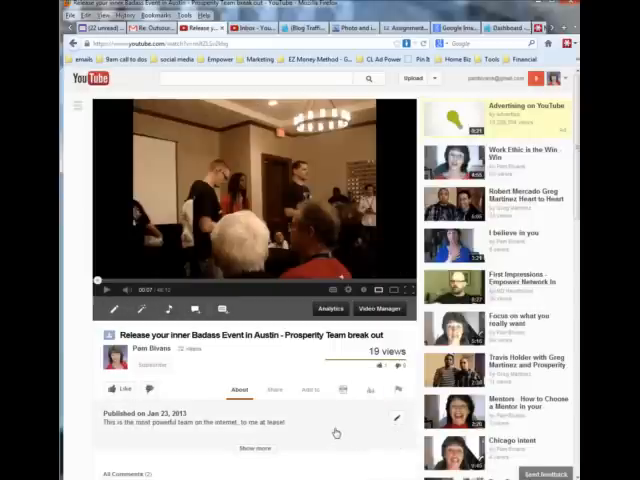
{"action": "scroll", "scroll_direction": "down", "scroll_amount": 3}
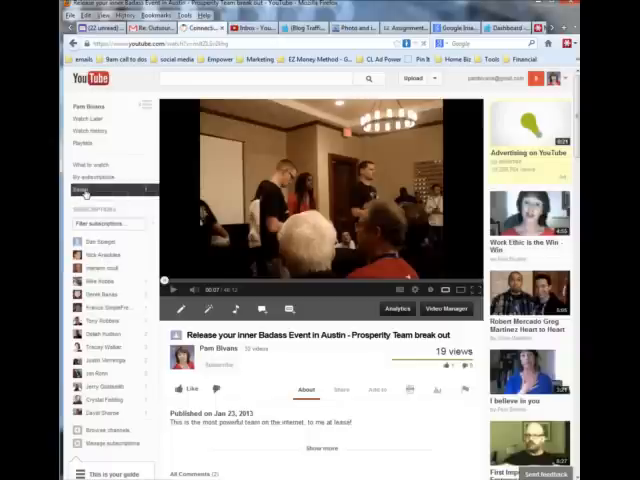
View the Social feed, then go to the Google account overview page.
{"action": "left_click", "coordinate": [92, 193]}
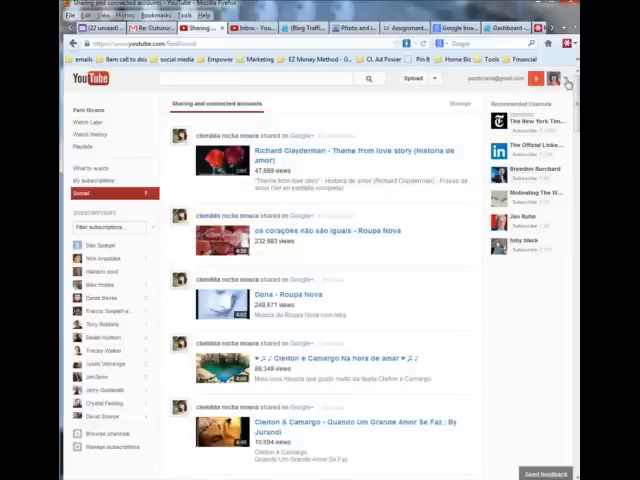
{"action": "left_click", "coordinate": [547, 79]}
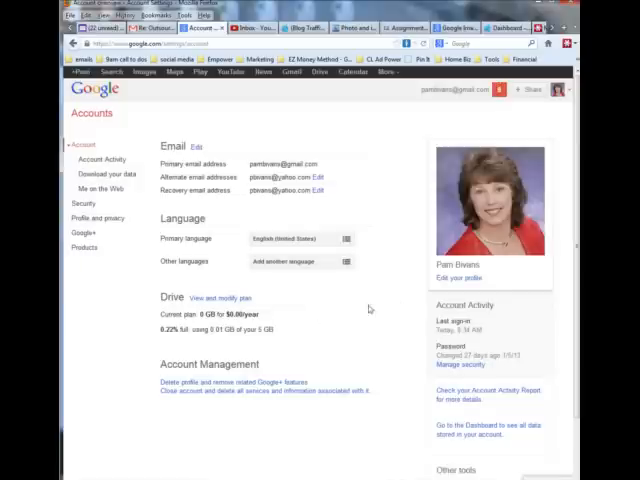
{"action": "mouse_move", "coordinate": [331, 197]}
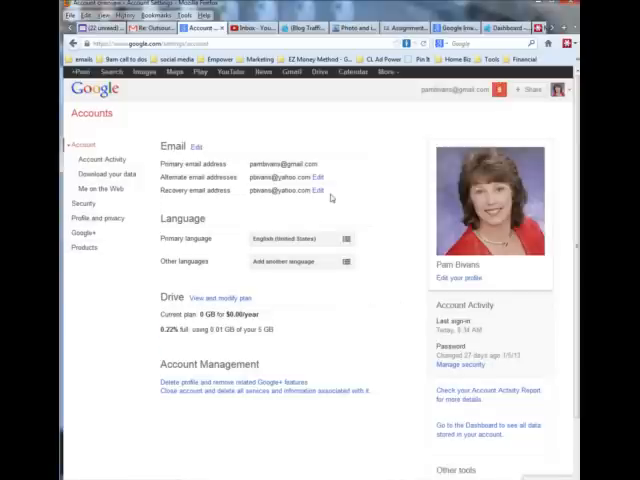
{"action": "mouse_move", "coordinate": [382, 232]}
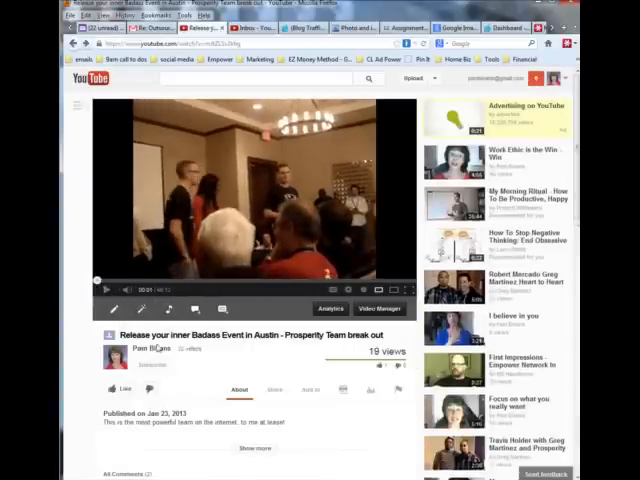
Scroll down and back up through the uploads list.
{"action": "scroll", "scroll_direction": "down", "scroll_amount": 3}
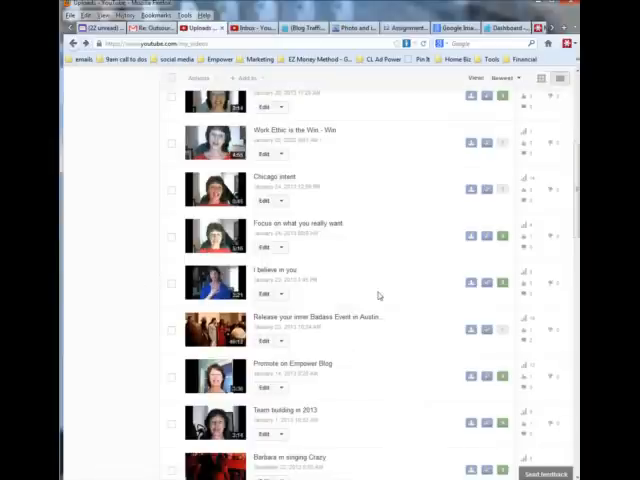
{"action": "scroll", "scroll_direction": "up", "scroll_amount": 3}
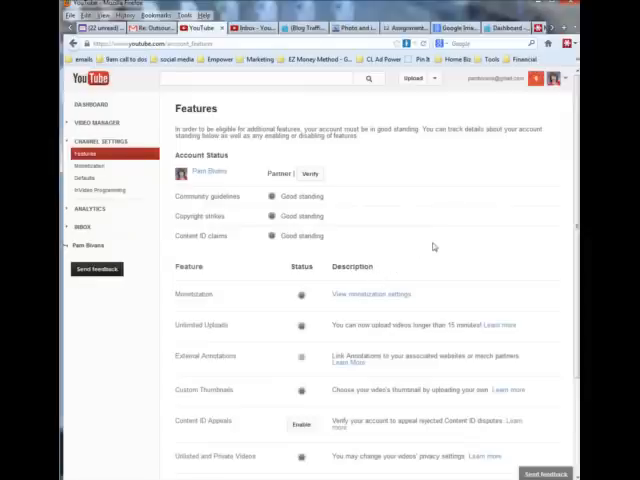
Scroll through the Features page's good-standing status and features table.
{"action": "scroll", "scroll_direction": "down", "scroll_amount": 3}
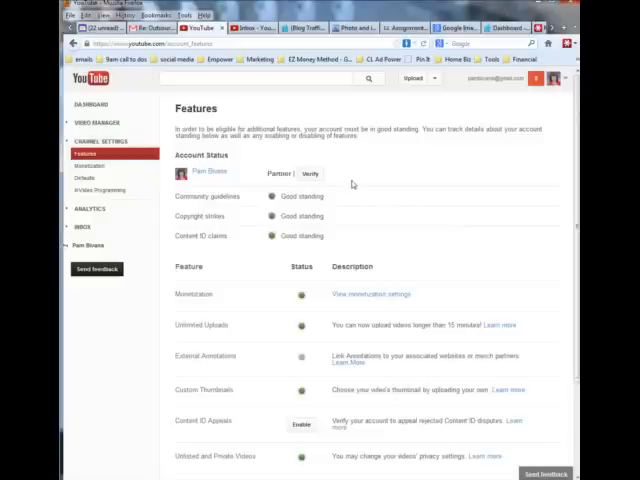
{"action": "mouse_move", "coordinate": [420, 174]}
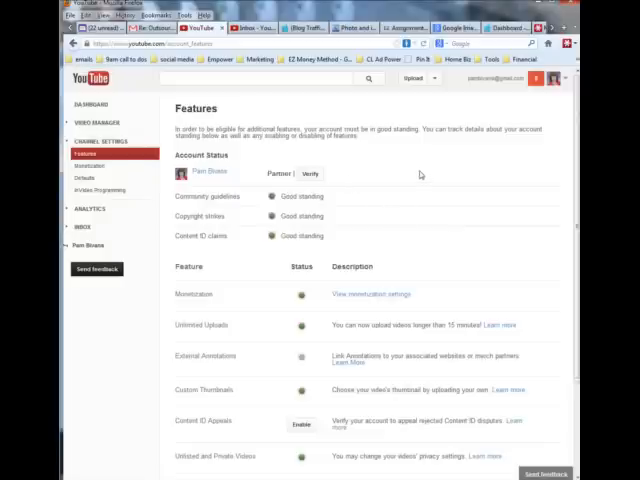
{"action": "mouse_move", "coordinate": [416, 175]}
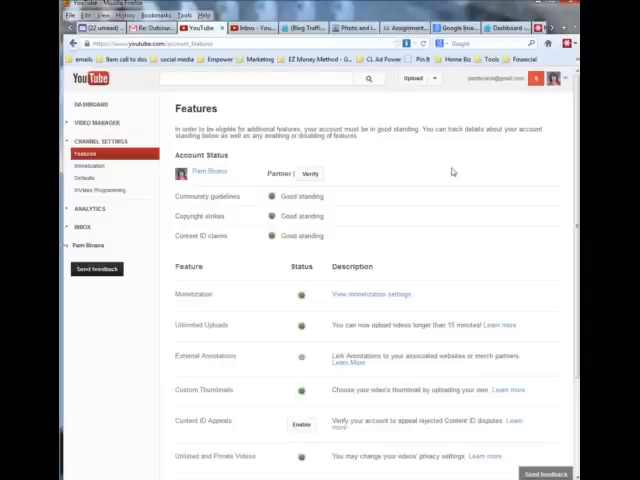
{"action": "scroll", "scroll_direction": "down", "scroll_amount": 3}
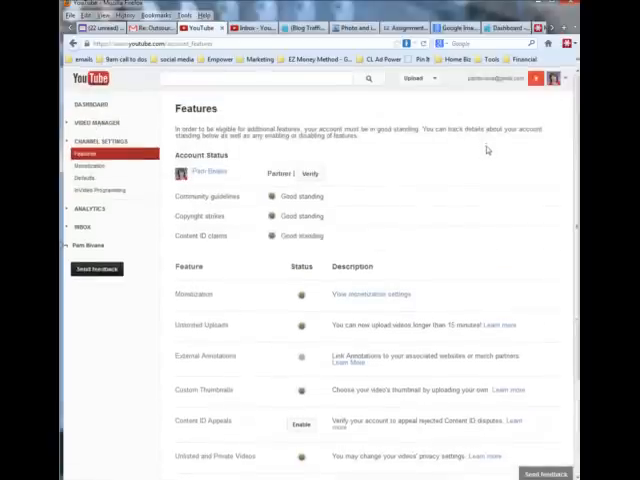
{"action": "mouse_move", "coordinate": [463, 174]}
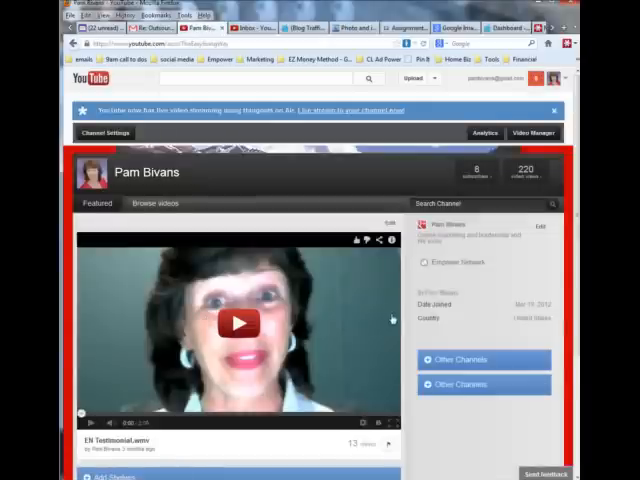
Scroll the Pam Bivans channel page, then open the Video Manager uploads list.
{"action": "scroll", "scroll_direction": "down", "scroll_amount": 3}
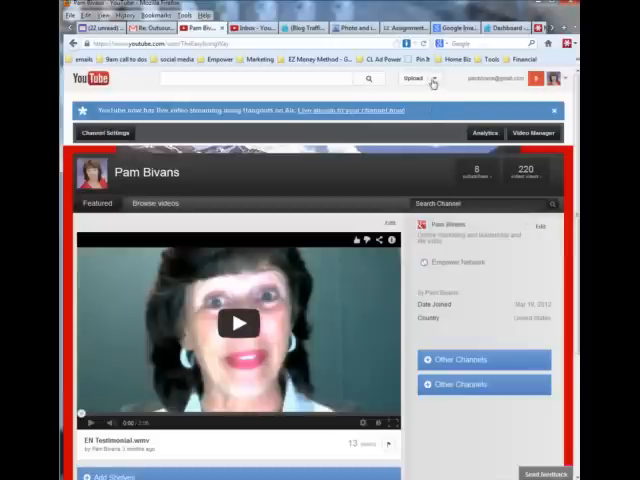
{"action": "left_click", "coordinate": [427, 79]}
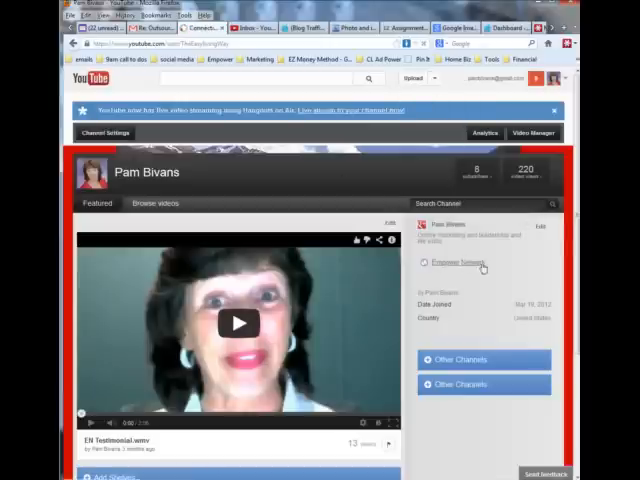
{"action": "left_click", "coordinate": [533, 132]}
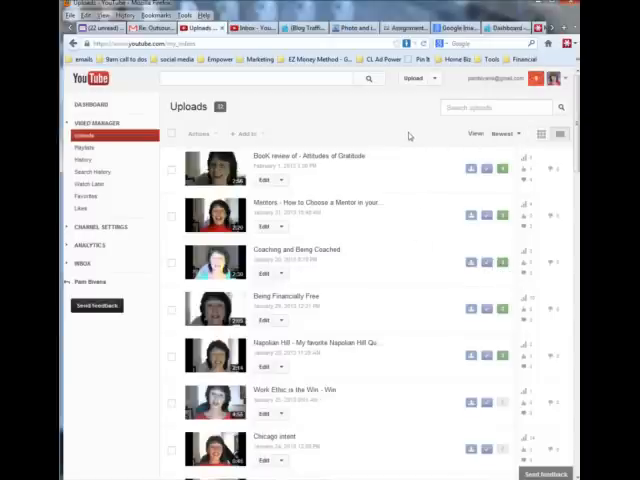
{"action": "mouse_move", "coordinate": [408, 135]}
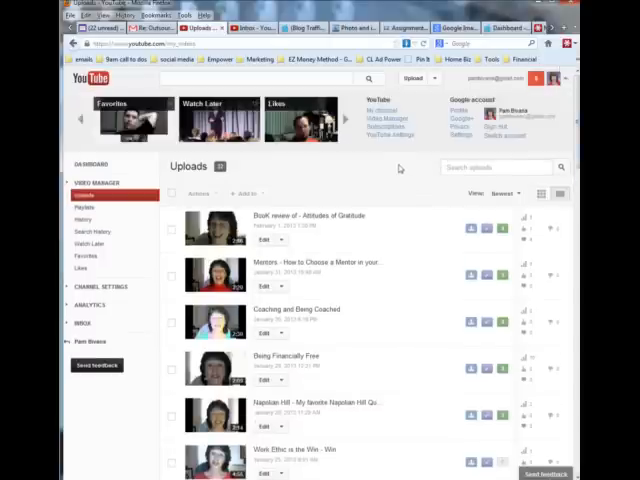
{"action": "mouse_move", "coordinate": [399, 168]}
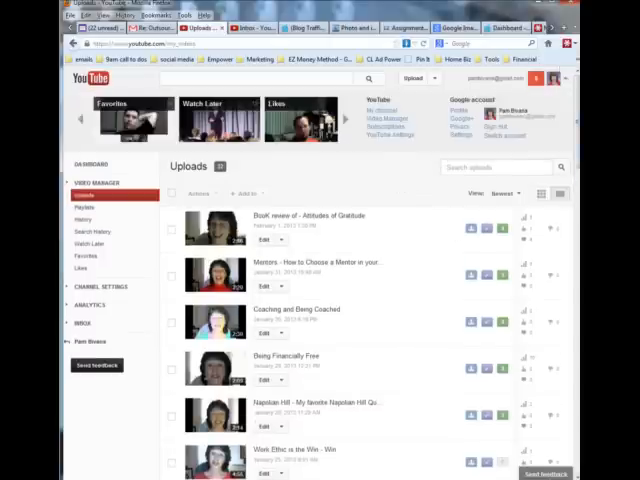